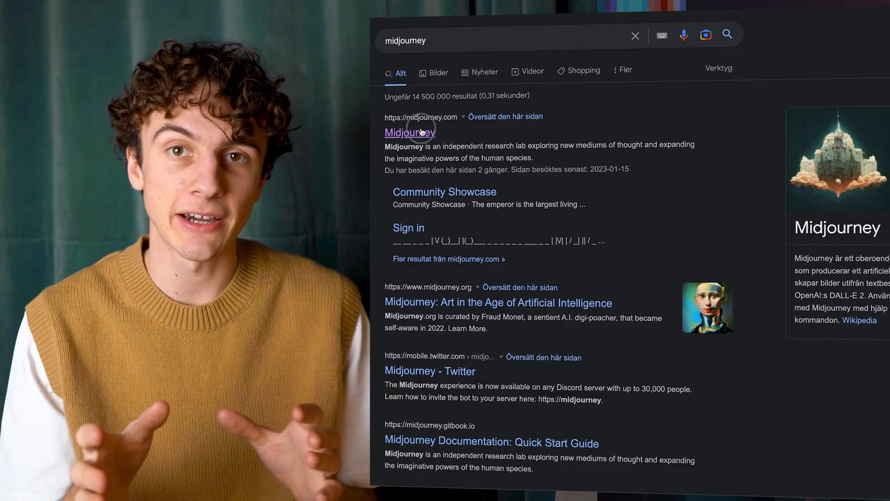
Follow the midjourney.com search result to reach the Midjourney Discord invite
{"action": "left_click", "coordinate": [410, 132]}
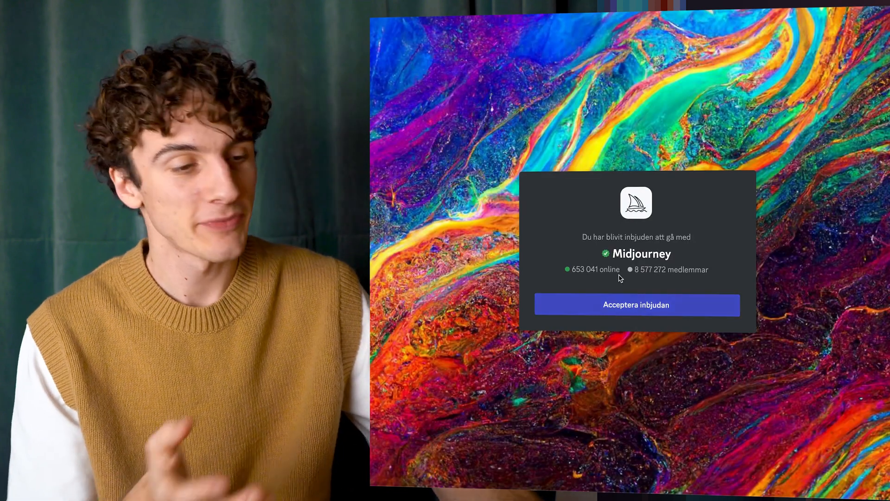
Accept the invitation and land in the Midjourney server's newbies-143 channel
{"action": "left_click", "coordinate": [635, 305]}
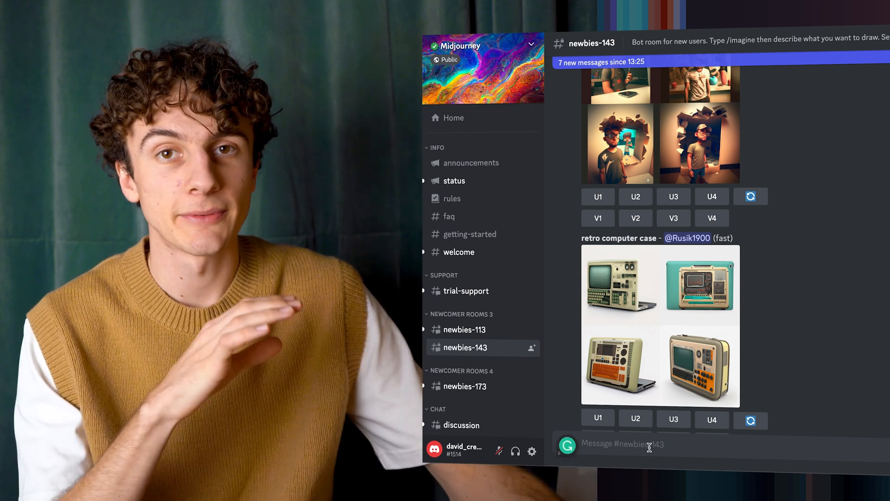
Submit /imagine 'A beautiful app design showcasing recipes for desserts, peach colored, ui, ux, ui/ux' and view the four results
{"action": "type", "text": "/imagine prompt"}
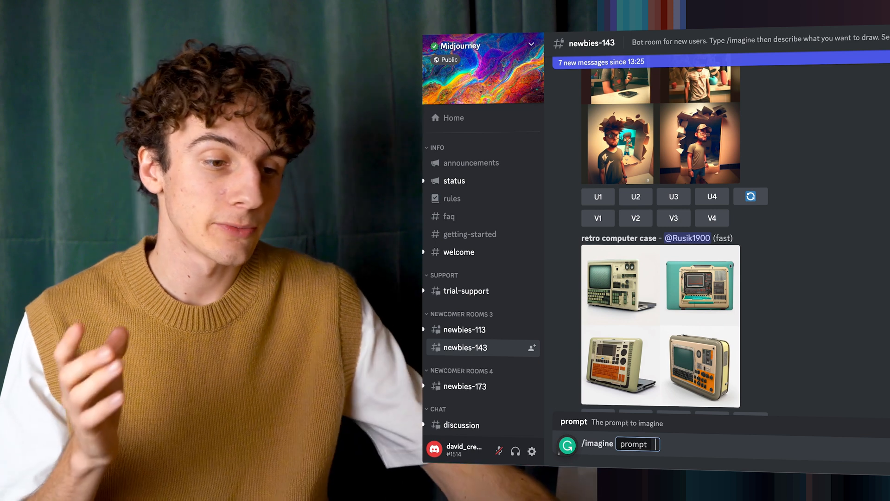
{"action": "type", "text": "A beautiful app design showcasing recipes for desserts."}
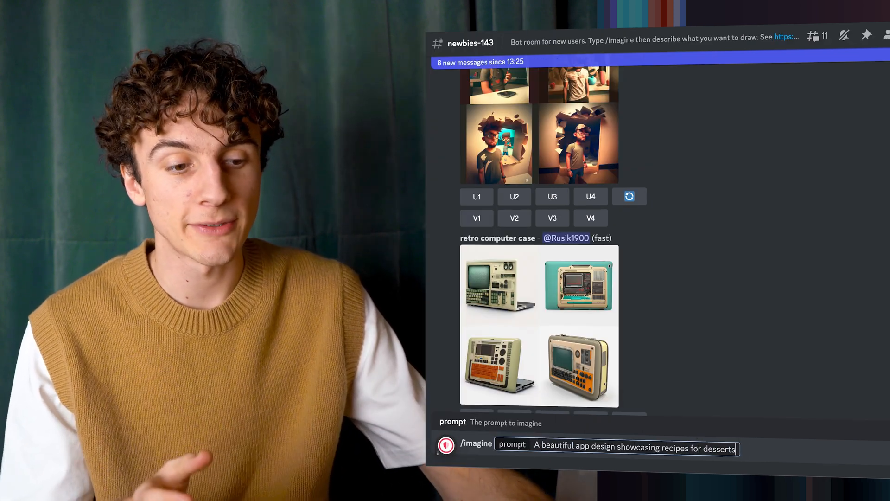
{"action": "type", "text": ", peach colored"}
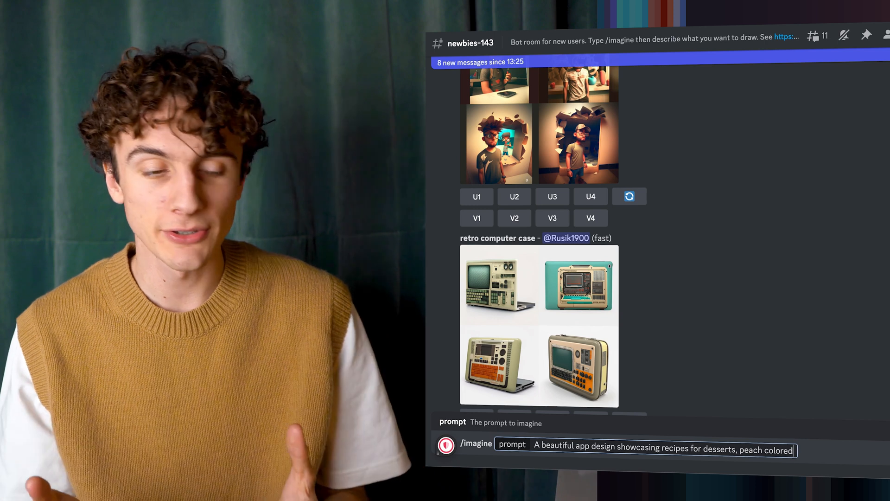
{"action": "type", "text": ", ui, u"}
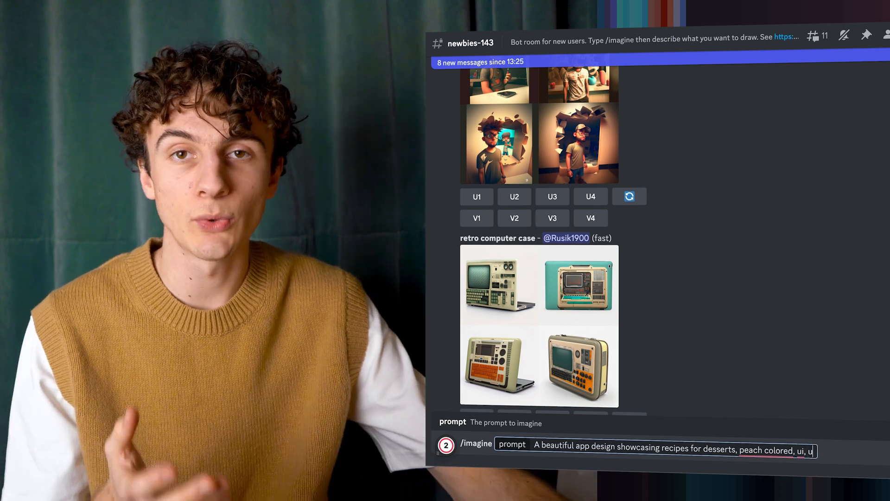
{"action": "type", "text": "ux,"}
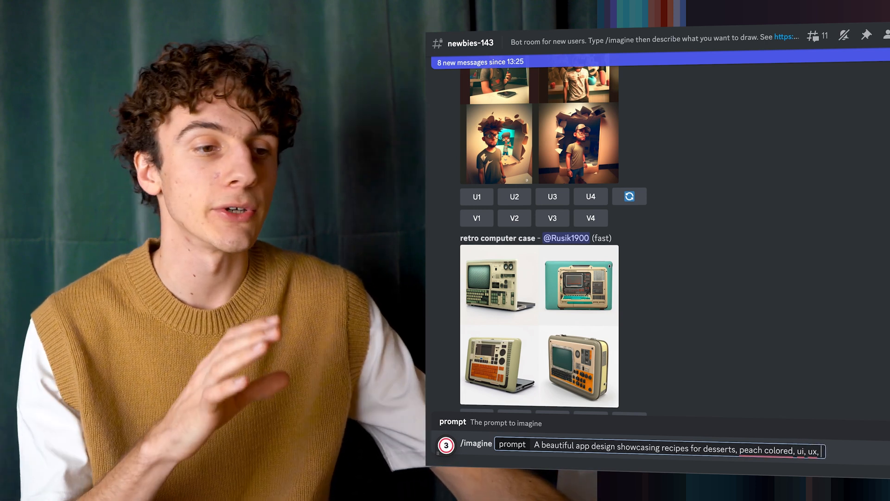
{"action": "type", "text": "ui/ux"}
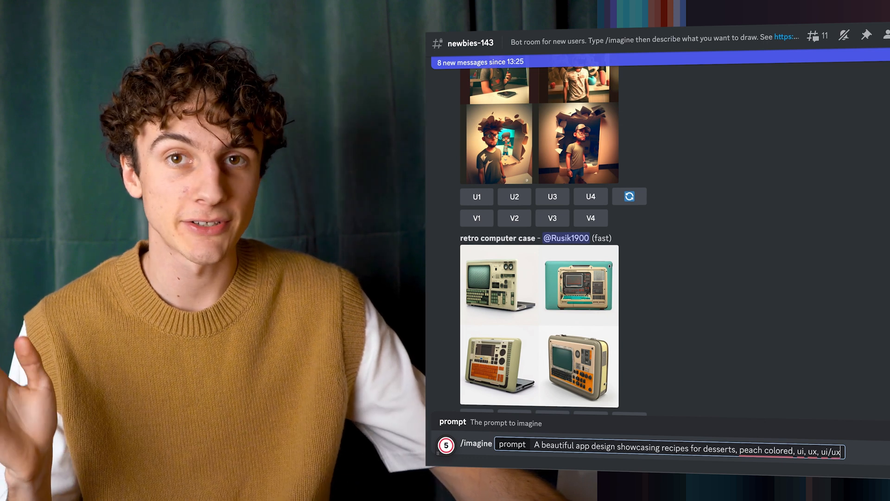
{"action": "scroll", "scroll_direction": "down", "scroll_amount": 3}
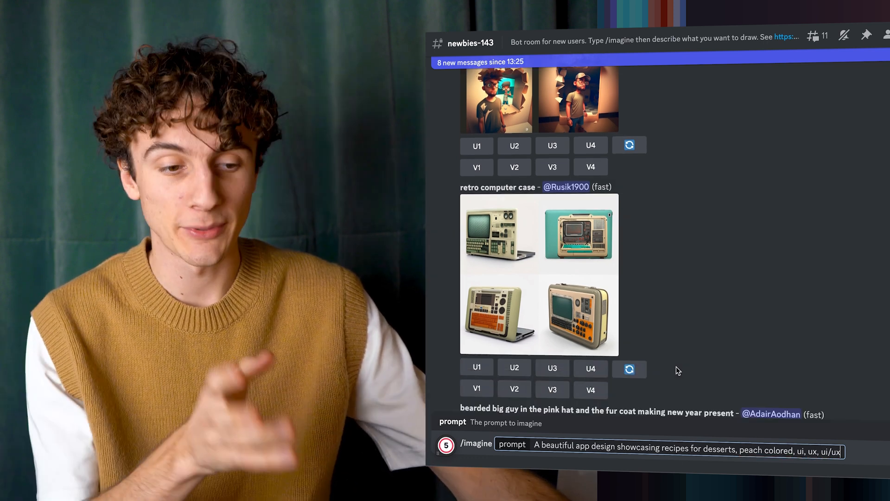
{"action": "scroll", "scroll_direction": "down", "scroll_amount": 3}
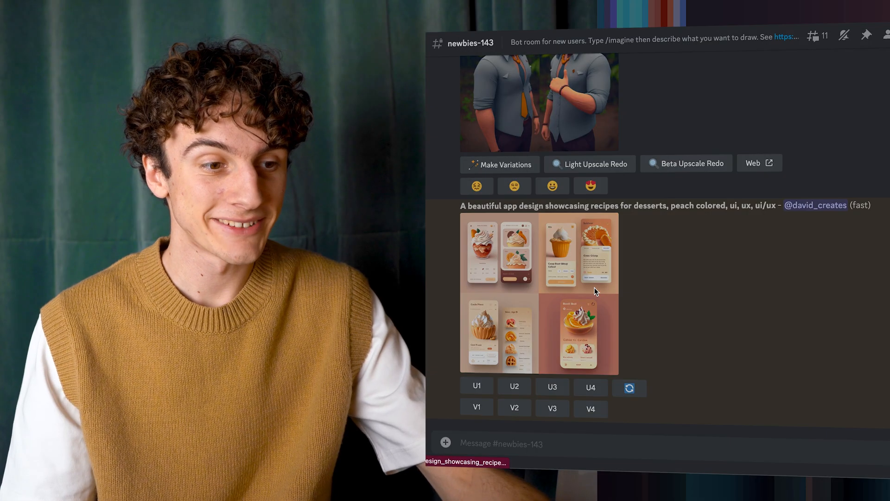
Upscale the third dessert app design with U3 and view it enlarged
{"action": "left_click", "coordinate": [539, 292]}
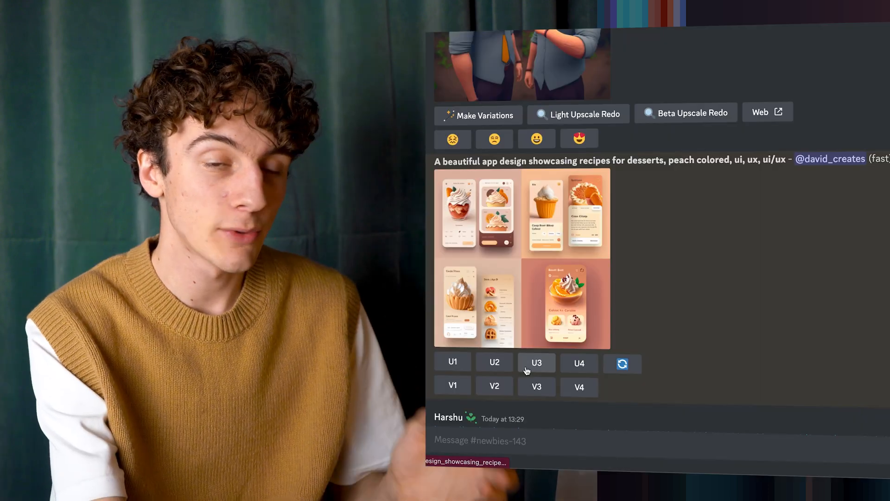
{"action": "left_click", "coordinate": [536, 362]}
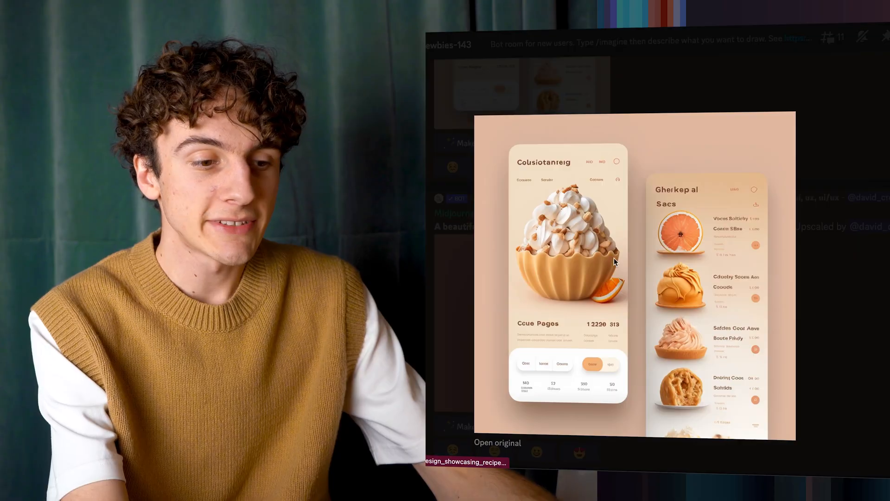
Save the upscaled dessert design image for import into Figma
{"action": "right_click", "coordinate": [613, 262]}
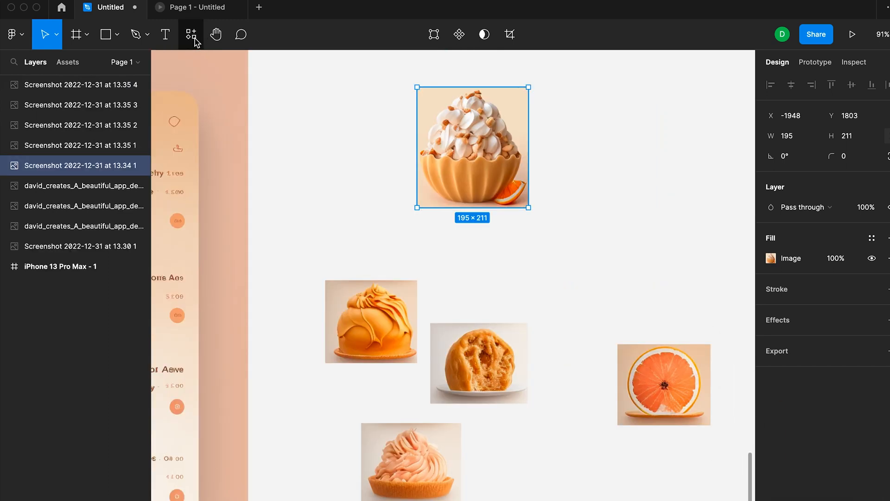
Run the Icons8 Background Remover plugin on the dessert images from Resources
{"action": "left_click", "coordinate": [190, 34]}
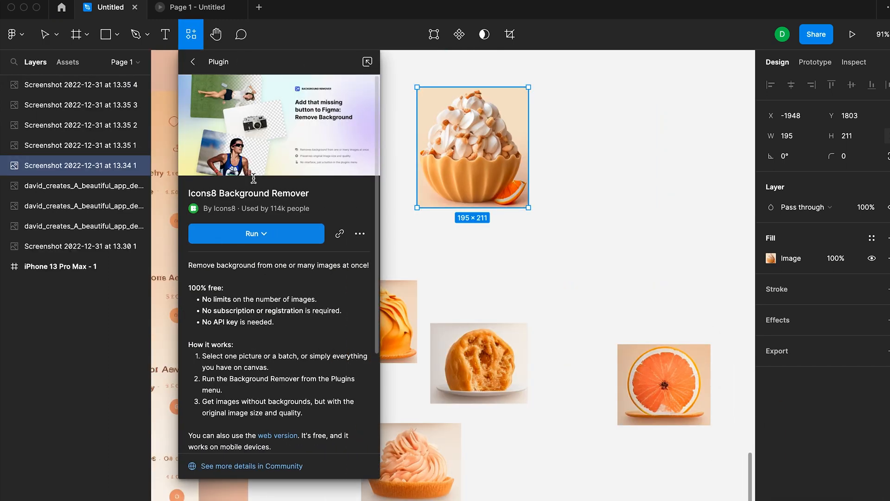
{"action": "left_click", "coordinate": [256, 233]}
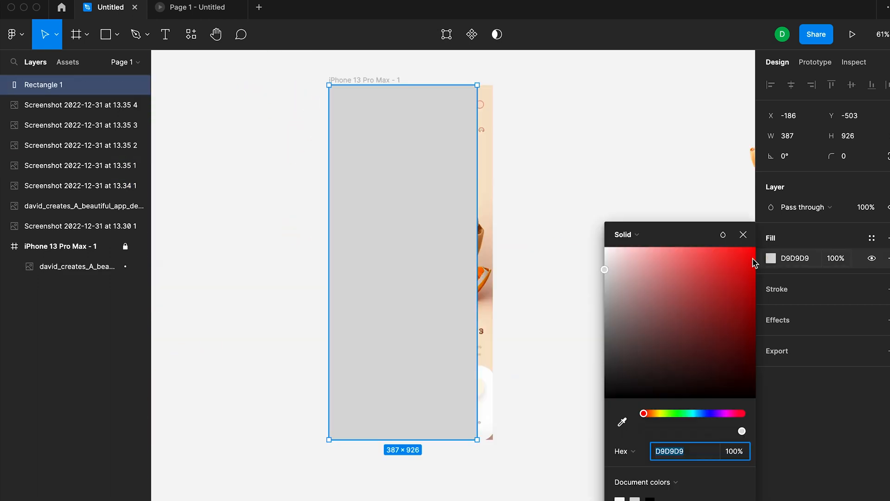
Give the phone-screen rectangle a peach linear gradient fill
{"action": "left_click", "coordinate": [623, 234]}
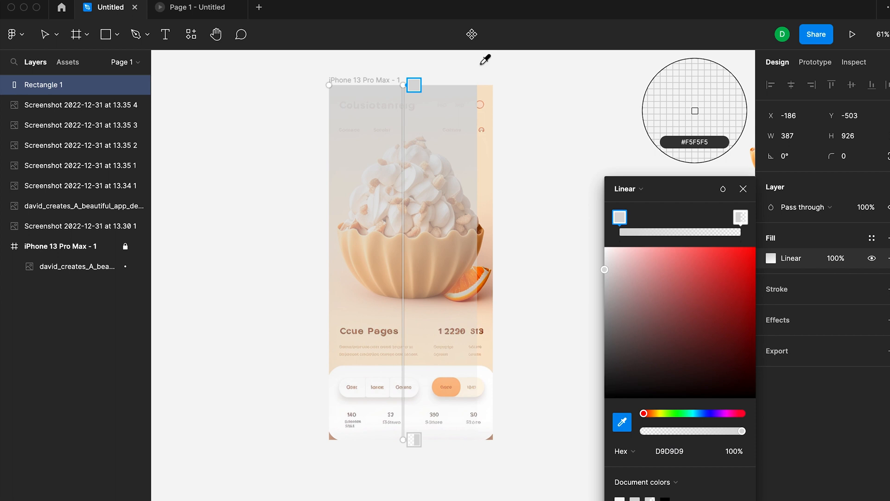
{"action": "mouse_move", "coordinate": [487, 360]}
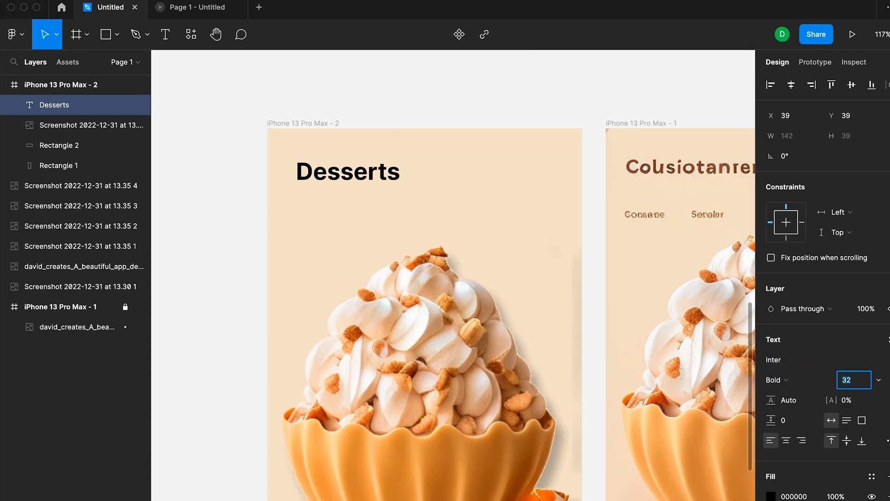
Add the Orange Cream ingredient text 'cream, sug…' and preview the screen with Present
{"action": "left_click", "coordinate": [770, 495]}
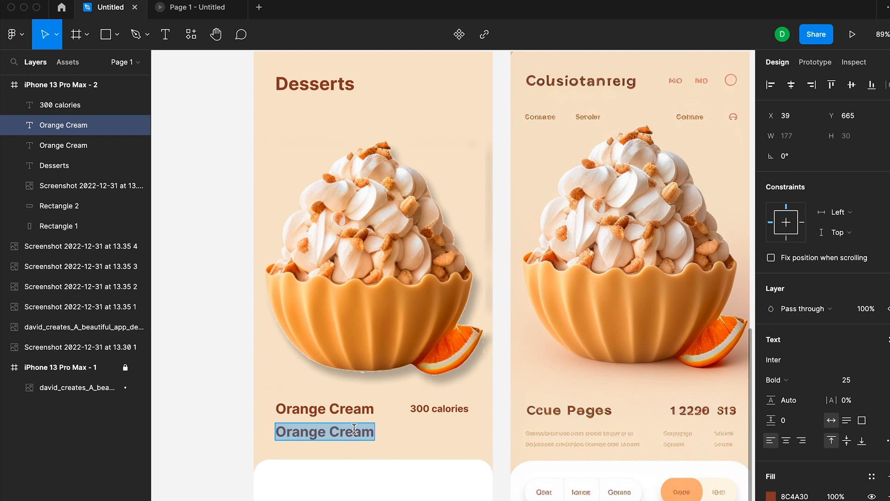
{"action": "type", "text": "cream, sugar, nuts, orange,"}
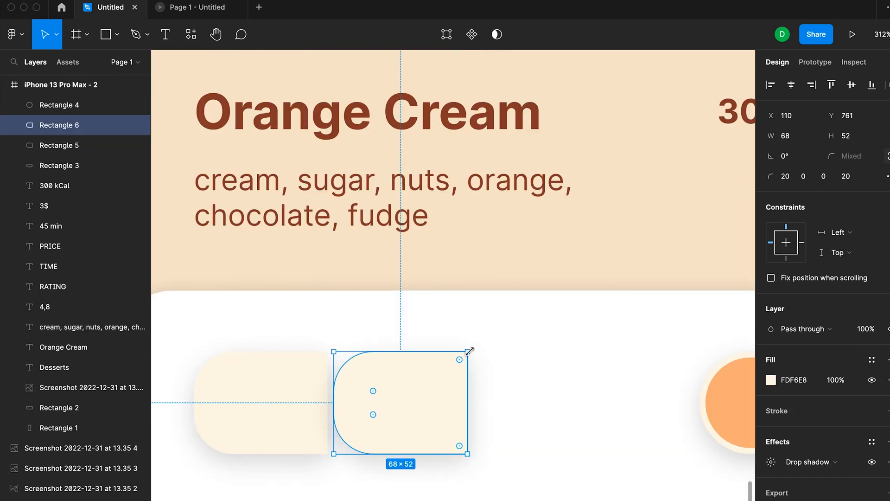
{"action": "left_click", "coordinate": [851, 33]}
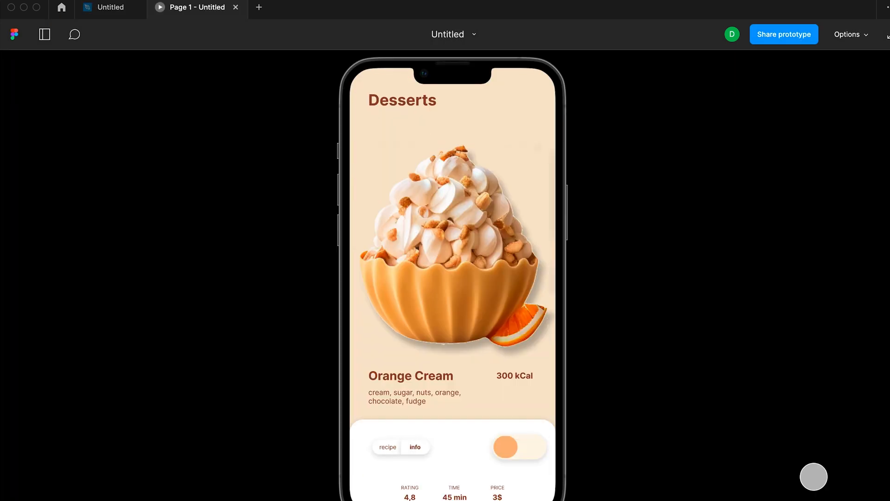
Return from preview, build the Orange Cream recipe cards and publish them as components
{"action": "left_click", "coordinate": [111, 8]}
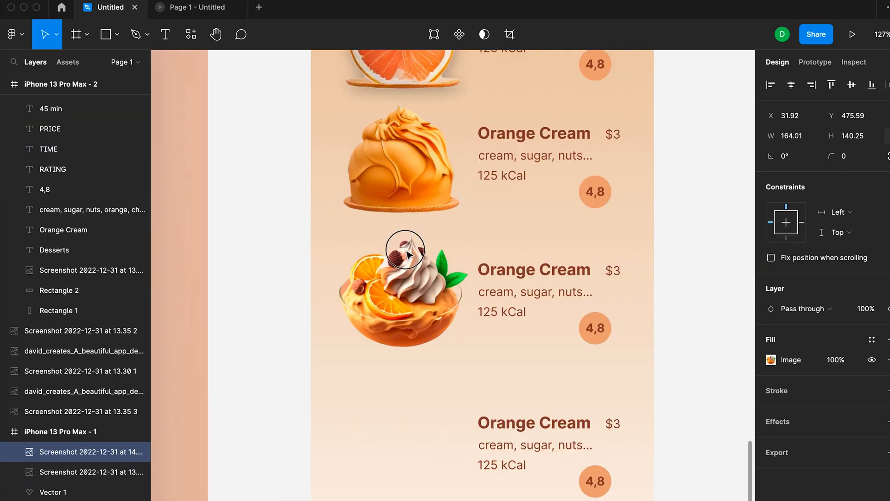
{"action": "right_click", "coordinate": [404, 266]}
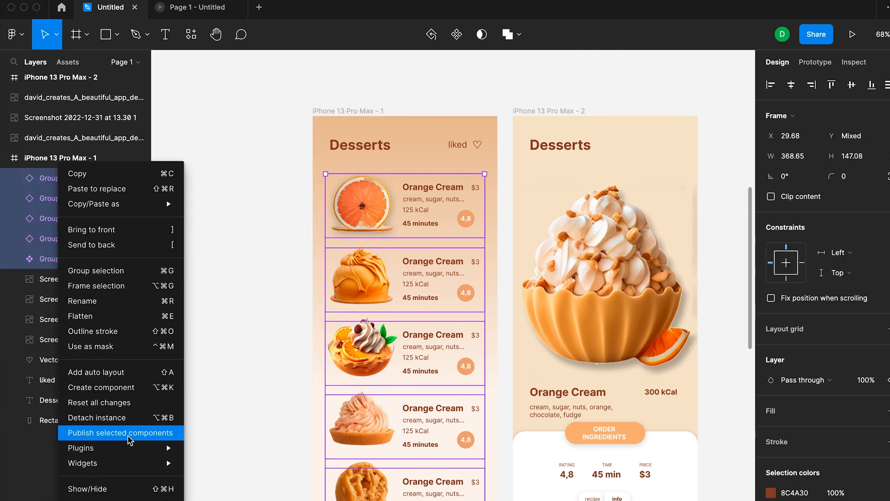